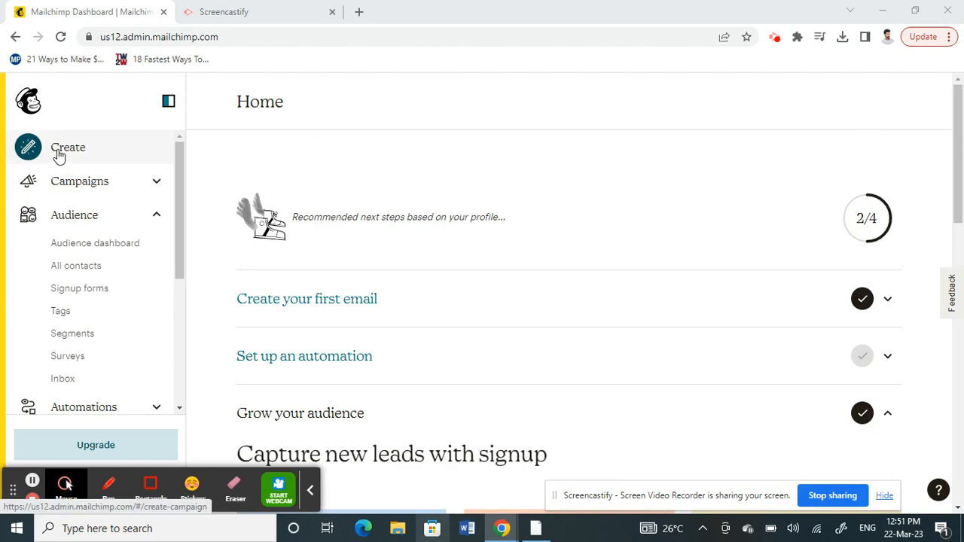
Start a new Regular email campaign from Create, landing on an Untitled draft
{"action": "left_click", "coordinate": [68, 148]}
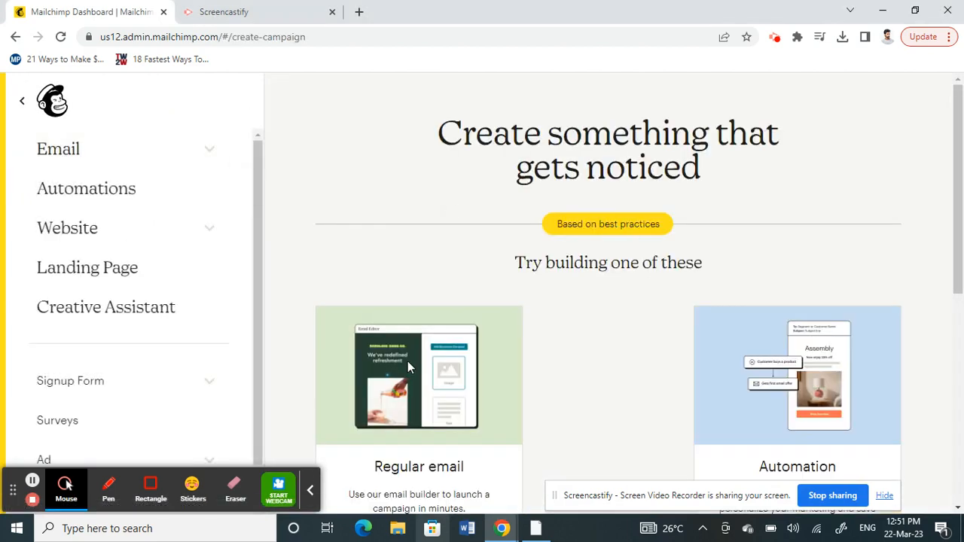
{"action": "scroll", "scroll_direction": "down", "scroll_amount": 3}
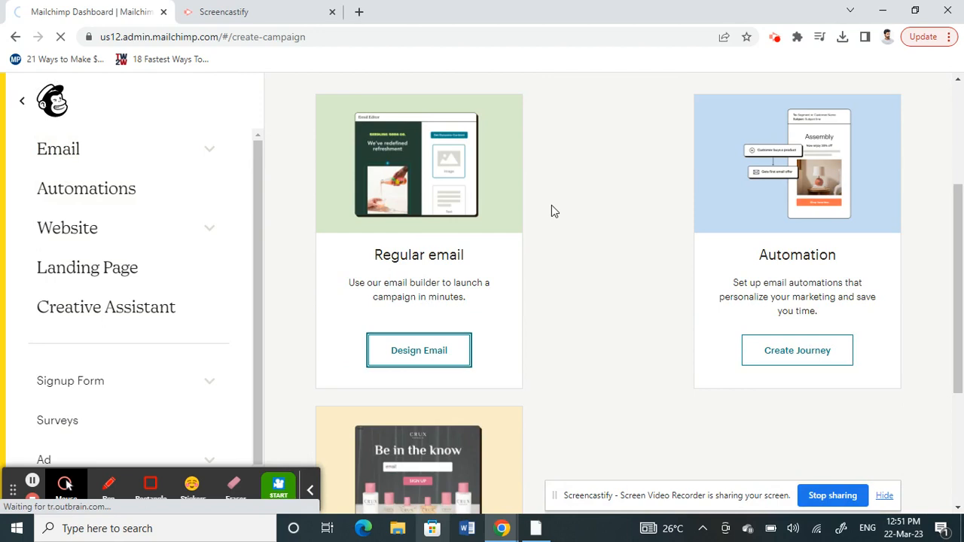
{"action": "left_click", "coordinate": [419, 350]}
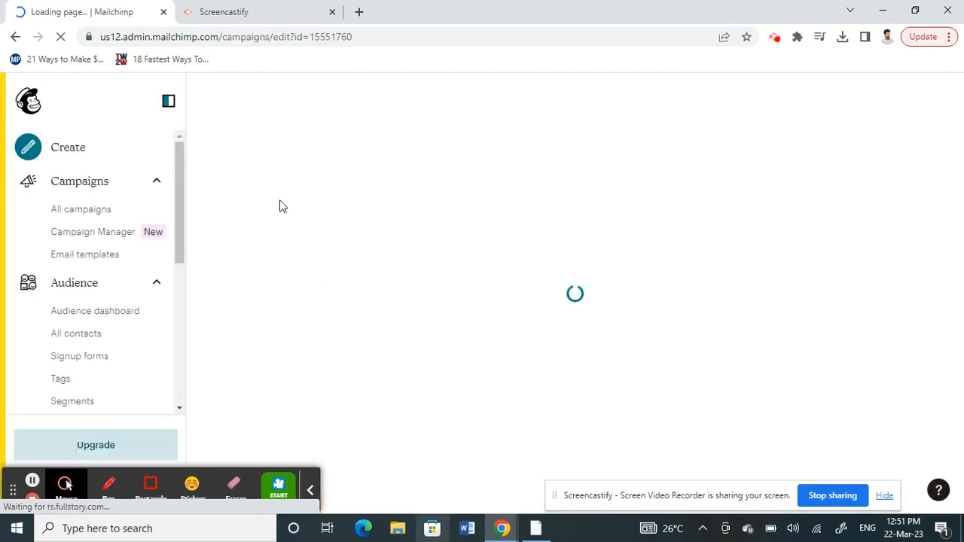
{"action": "mouse_move", "coordinate": [468, 262]}
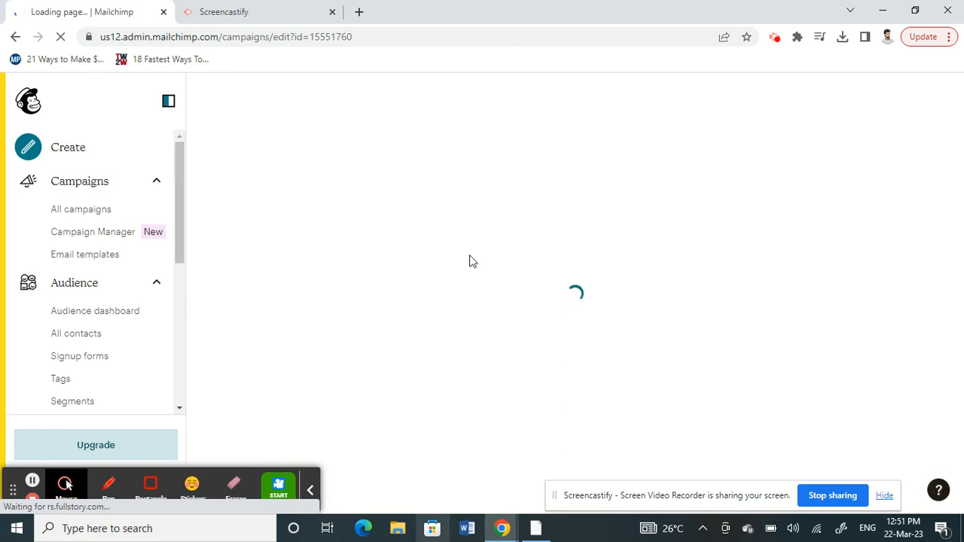
{"action": "mouse_move", "coordinate": [543, 353]}
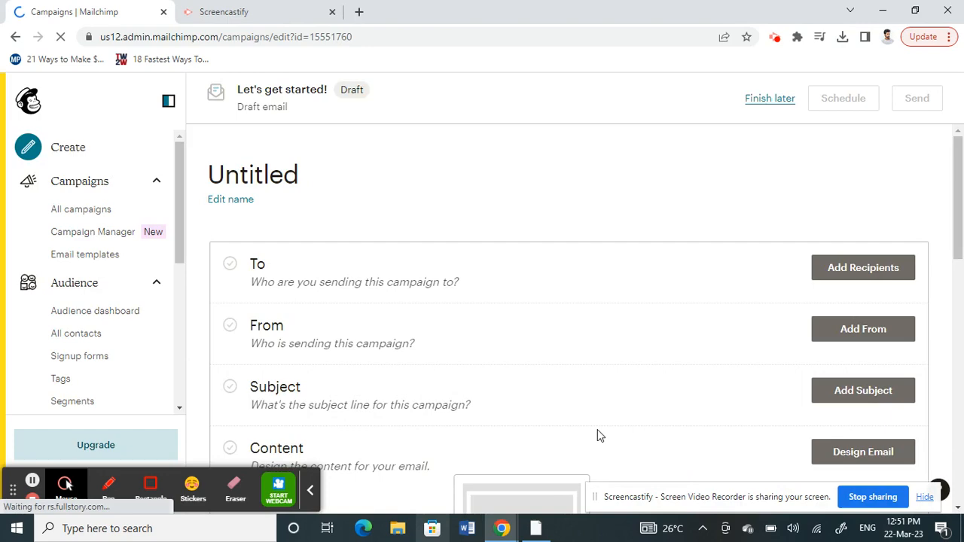
Design the email with the Classic Builder using the Sell Products featured layout
{"action": "left_click", "coordinate": [862, 452]}
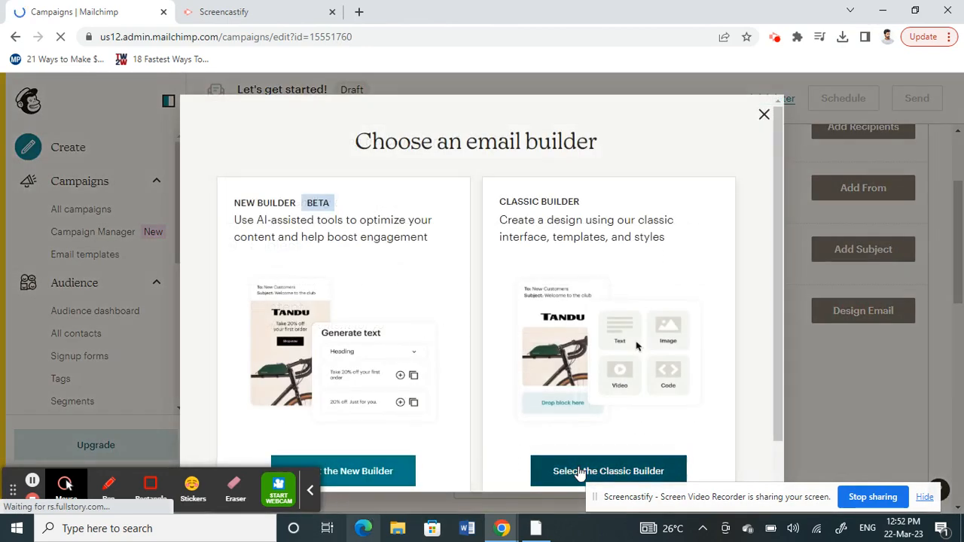
{"action": "left_click", "coordinate": [609, 470]}
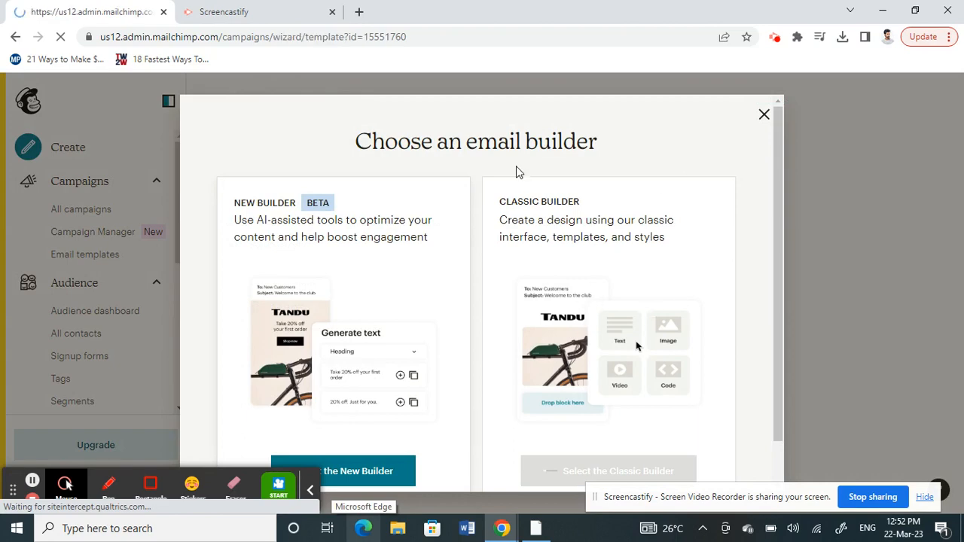
{"action": "left_click", "coordinate": [608, 470]}
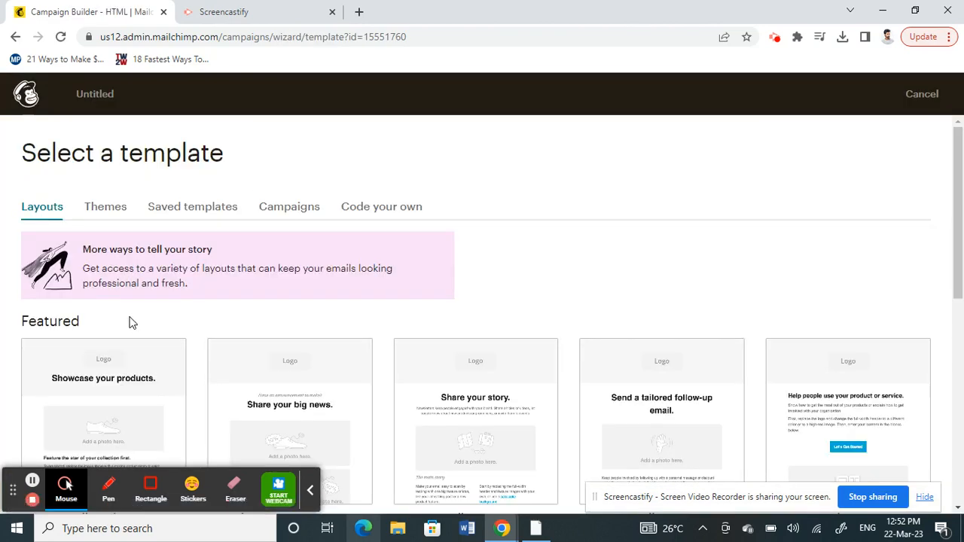
{"action": "scroll", "scroll_direction": "down", "scroll_amount": 3}
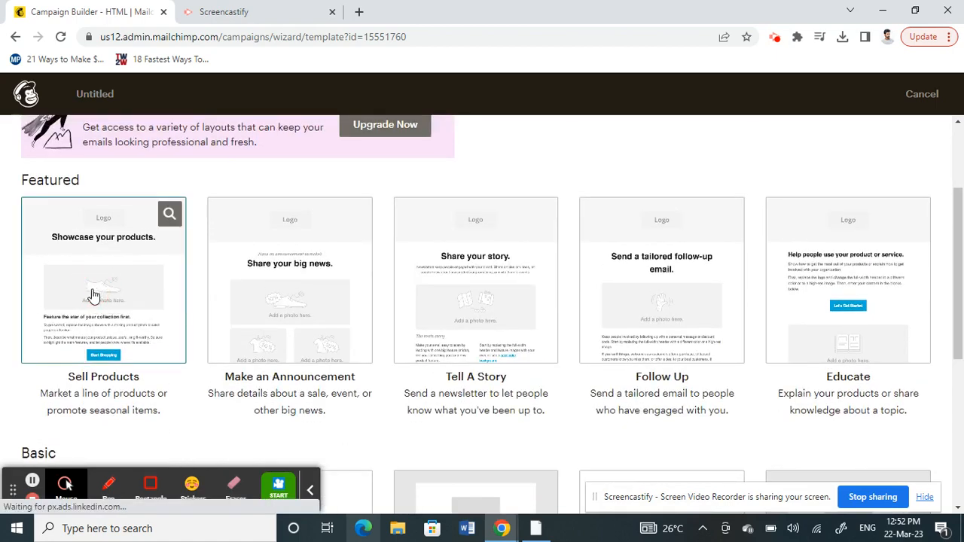
{"action": "left_click", "coordinate": [103, 279]}
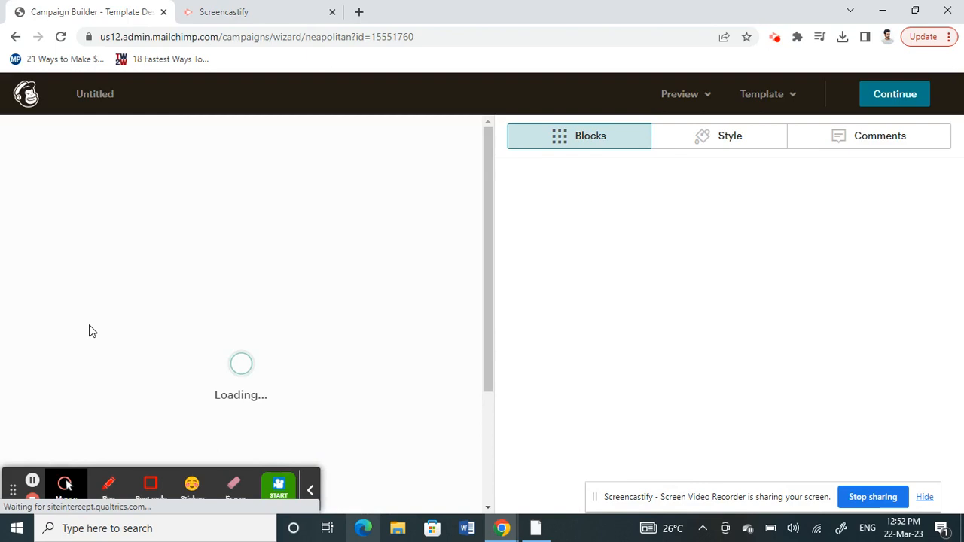
{"action": "mouse_move", "coordinate": [442, 282]}
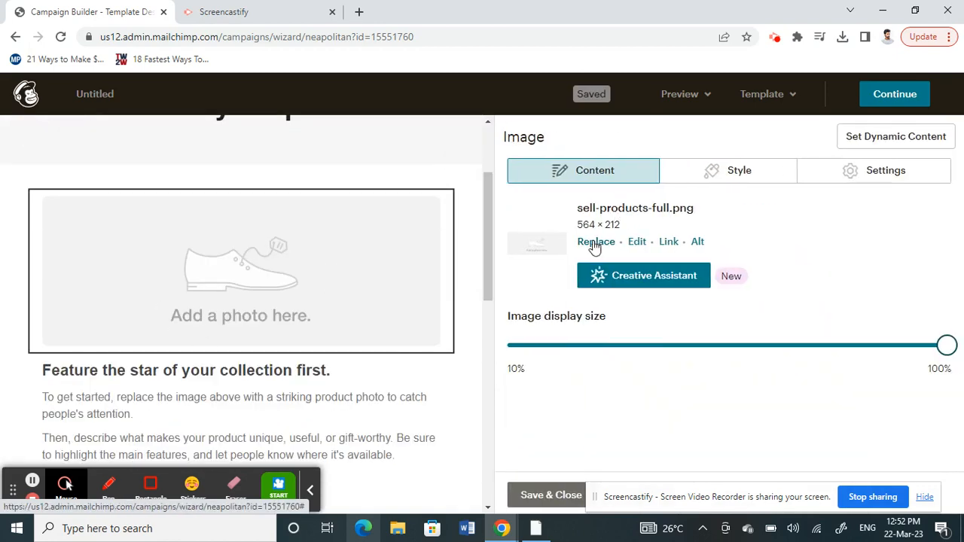
Replace the Image block's placeholder with the puppy photo from Content studio
{"action": "left_click", "coordinate": [597, 241]}
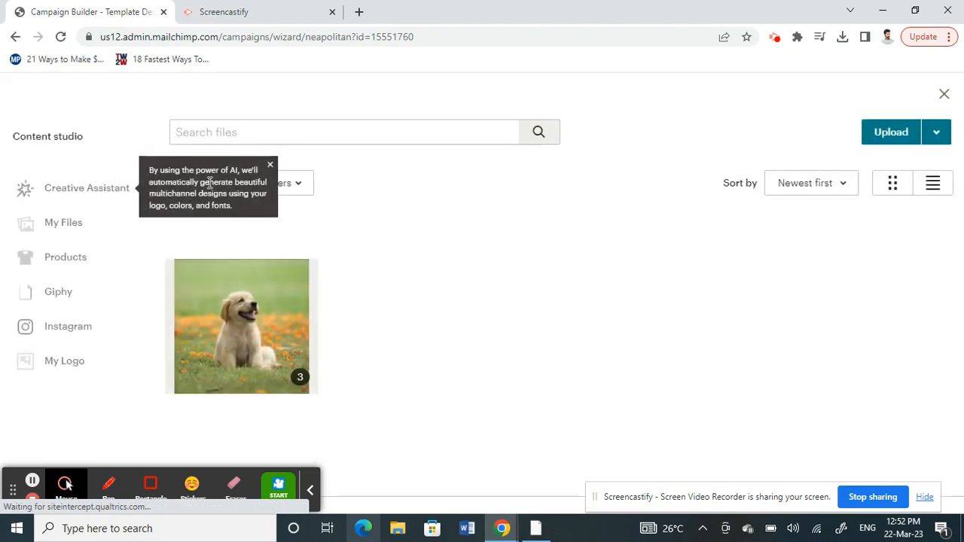
{"action": "left_click", "coordinate": [239, 325]}
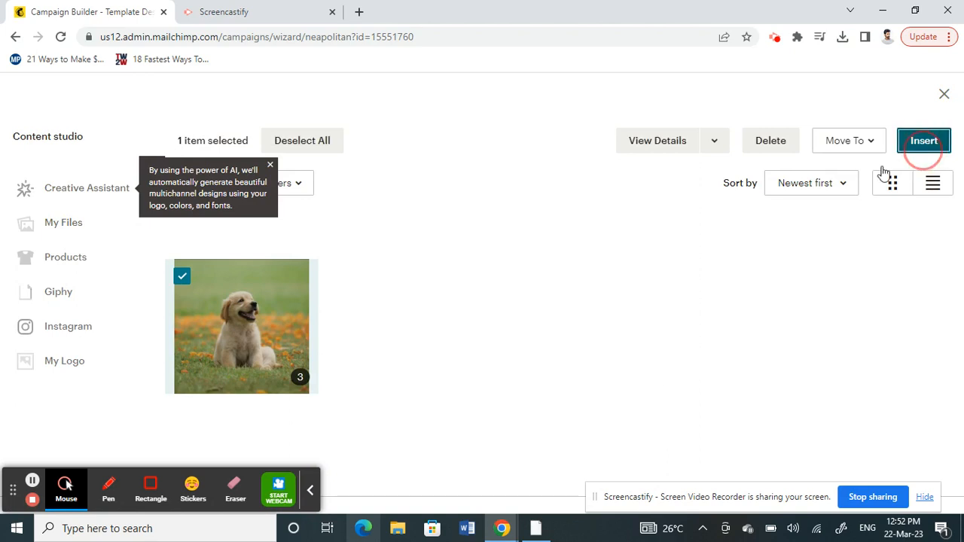
{"action": "left_click", "coordinate": [924, 140]}
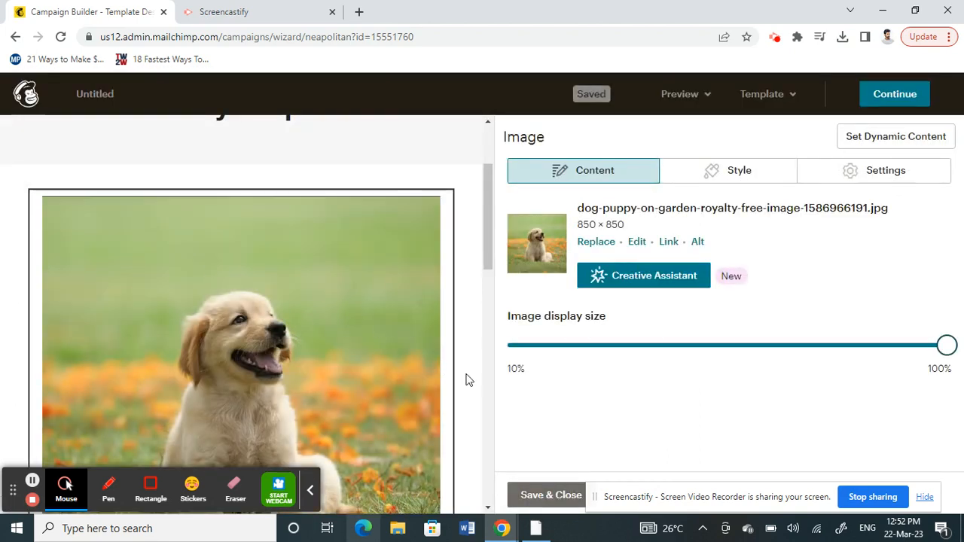
{"action": "mouse_move", "coordinate": [641, 274]}
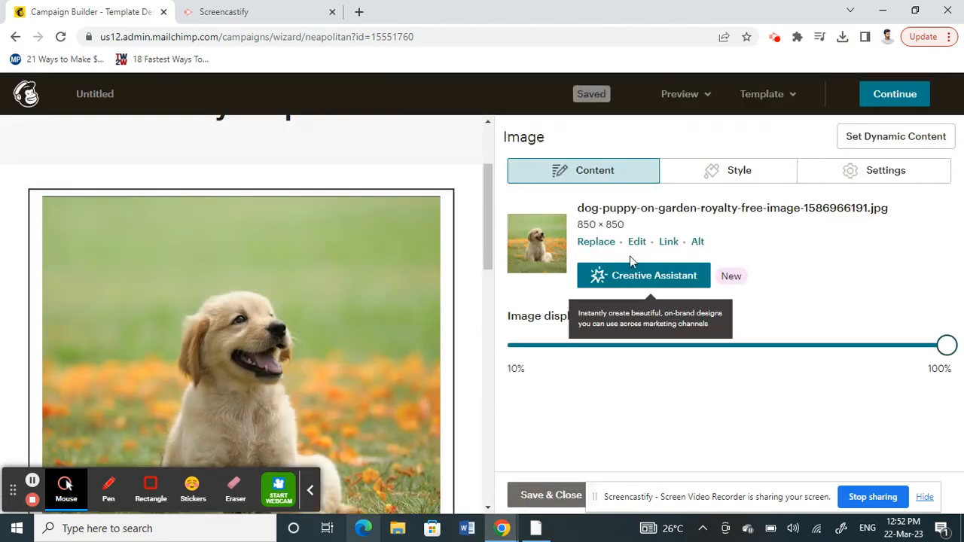
{"action": "mouse_move", "coordinate": [407, 319]}
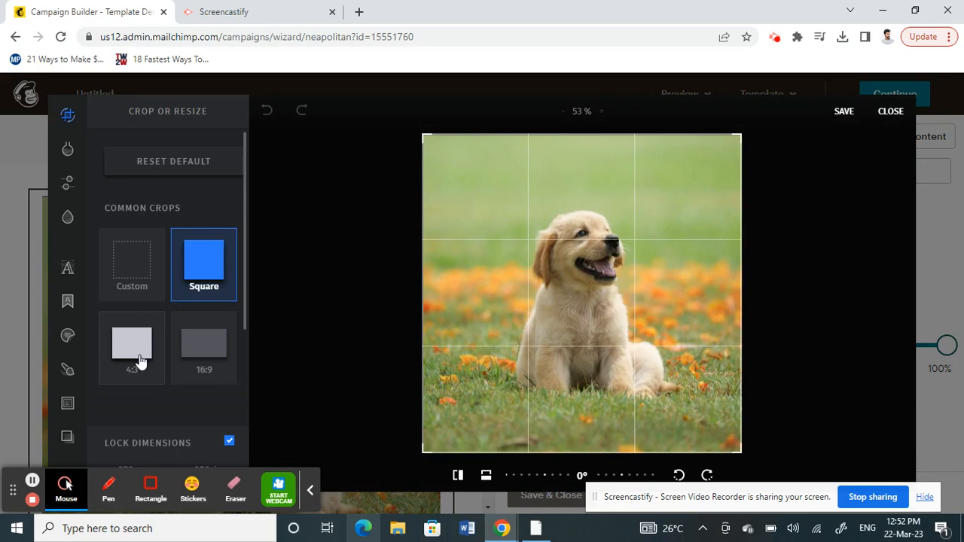
Crop the puppy photo to 4:3 (after trying 16:9) with width 1050 and save it
{"action": "left_click", "coordinate": [204, 347]}
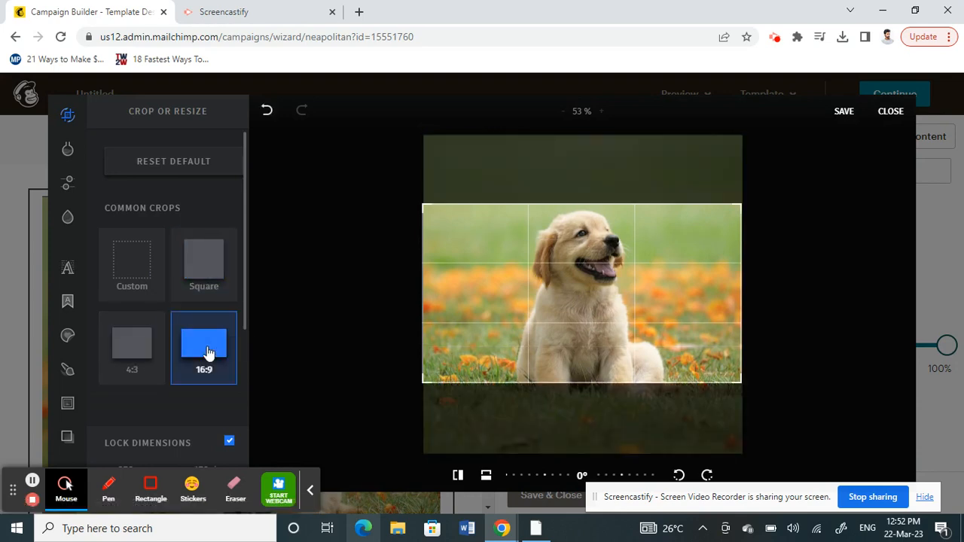
{"action": "left_click", "coordinate": [133, 347]}
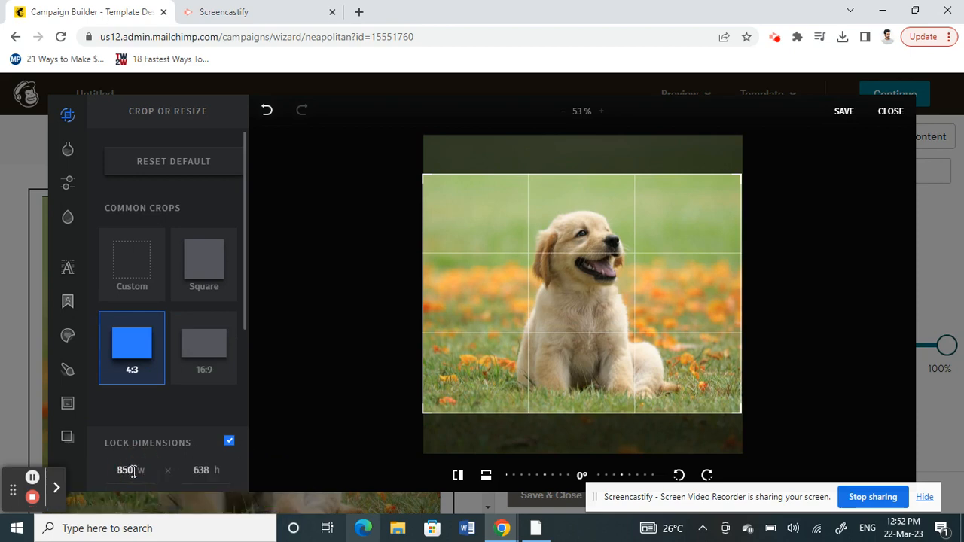
{"action": "type", "text": "1050"}
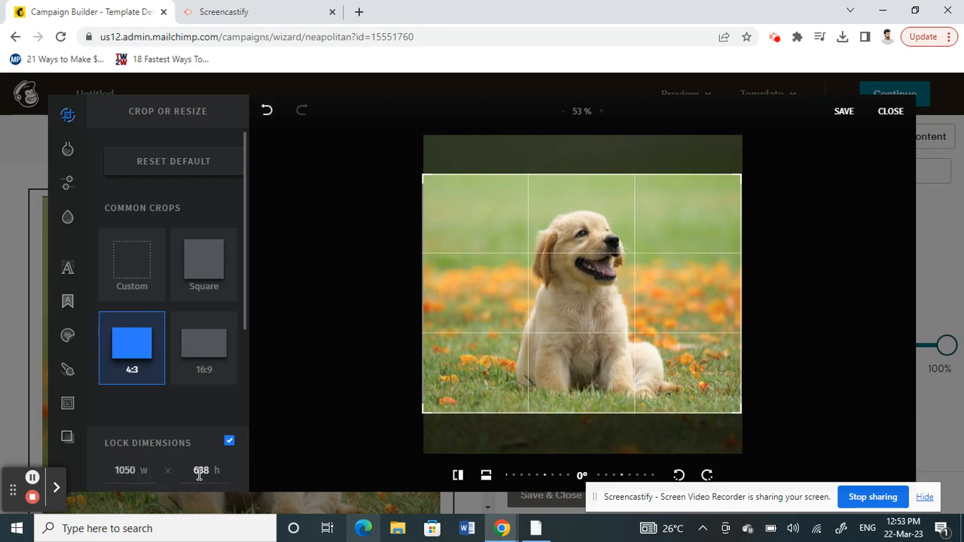
{"action": "left_click", "coordinate": [844, 112]}
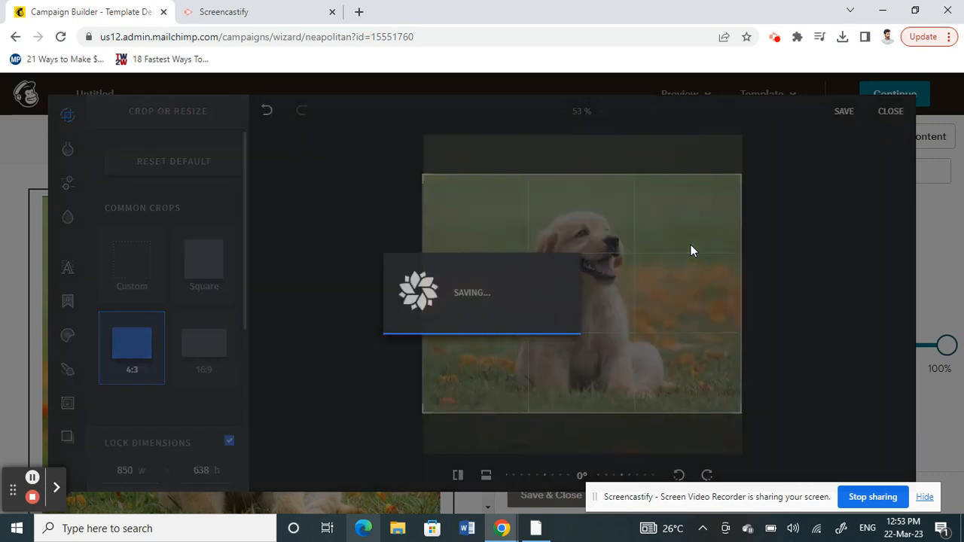
{"action": "left_click", "coordinate": [843, 112]}
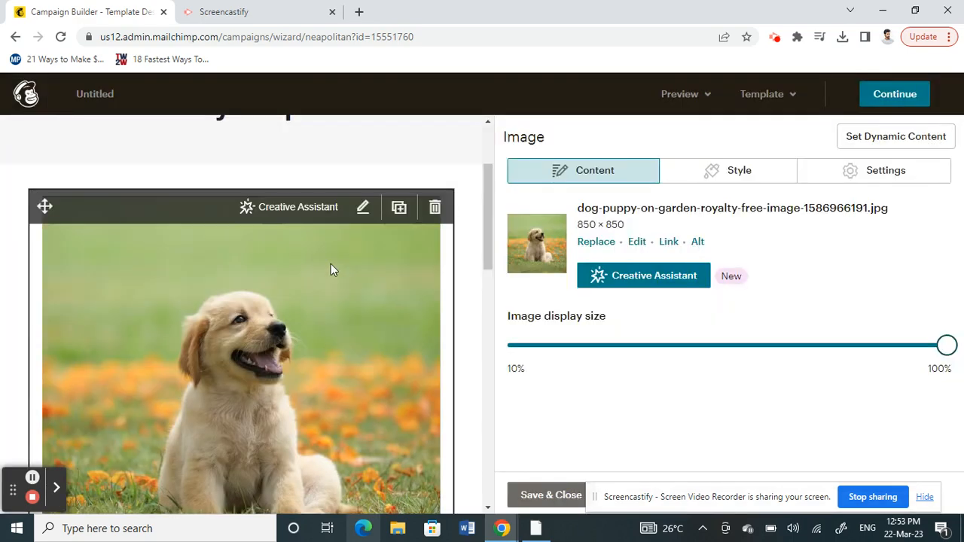